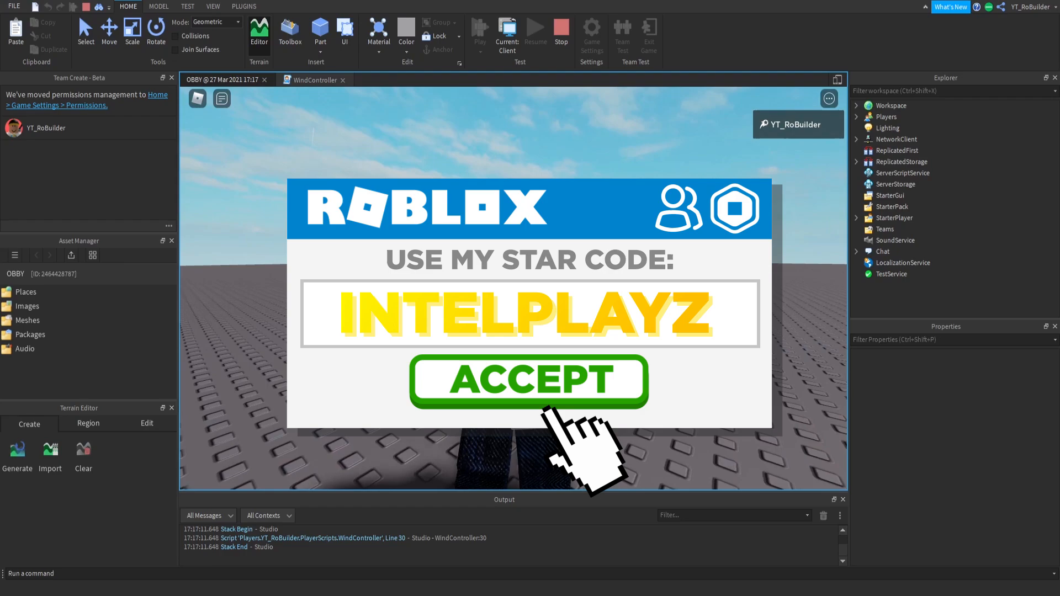
- Stop the running playtest to return to editing the baseplate place
{"action": "left_click", "coordinate": [527, 382]}
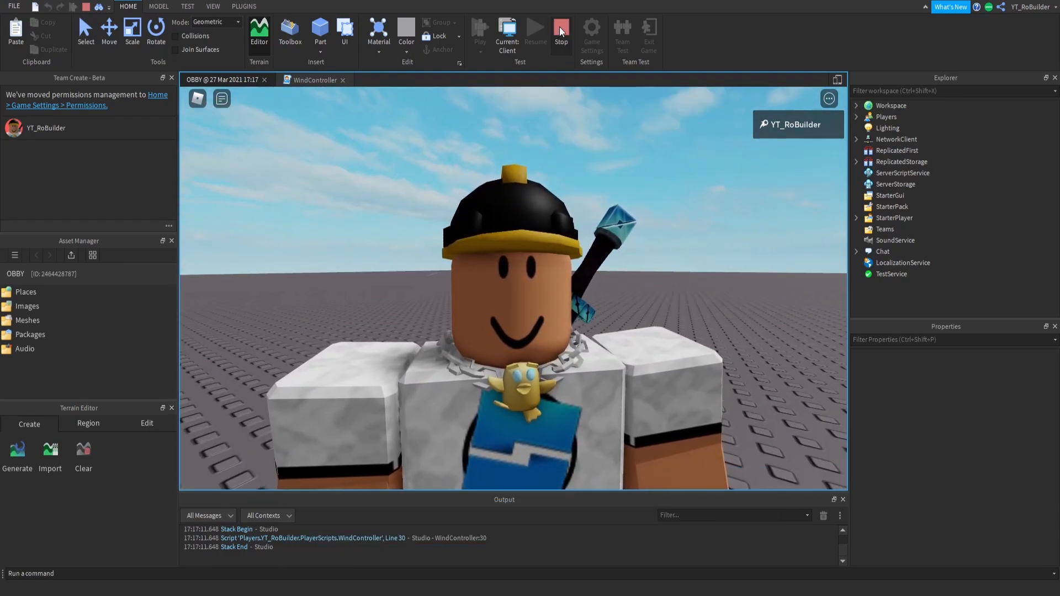
{"action": "left_click", "coordinate": [560, 28]}
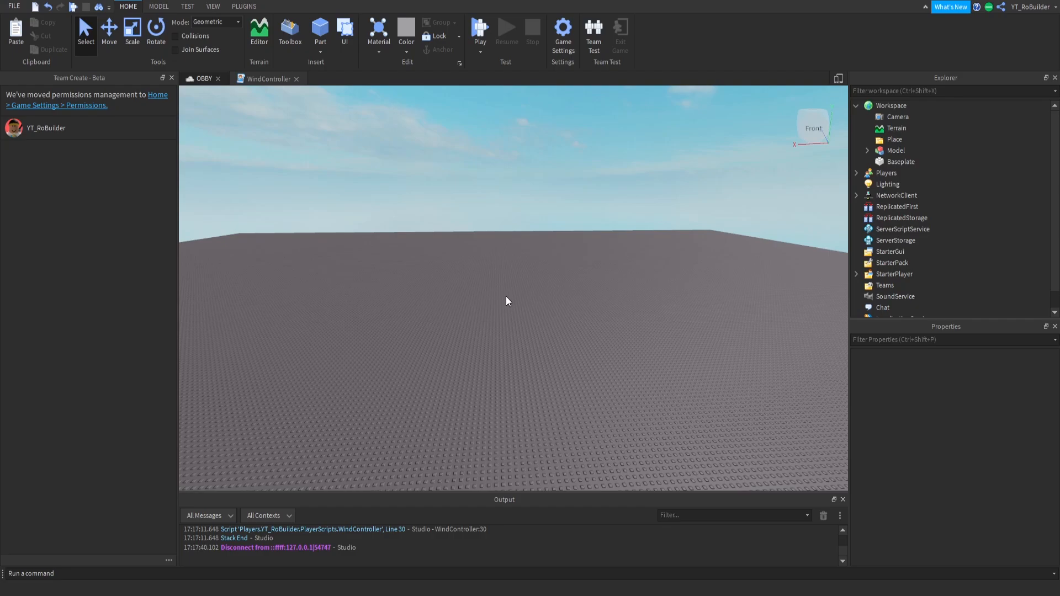
{"action": "mouse_move", "coordinate": [513, 263]}
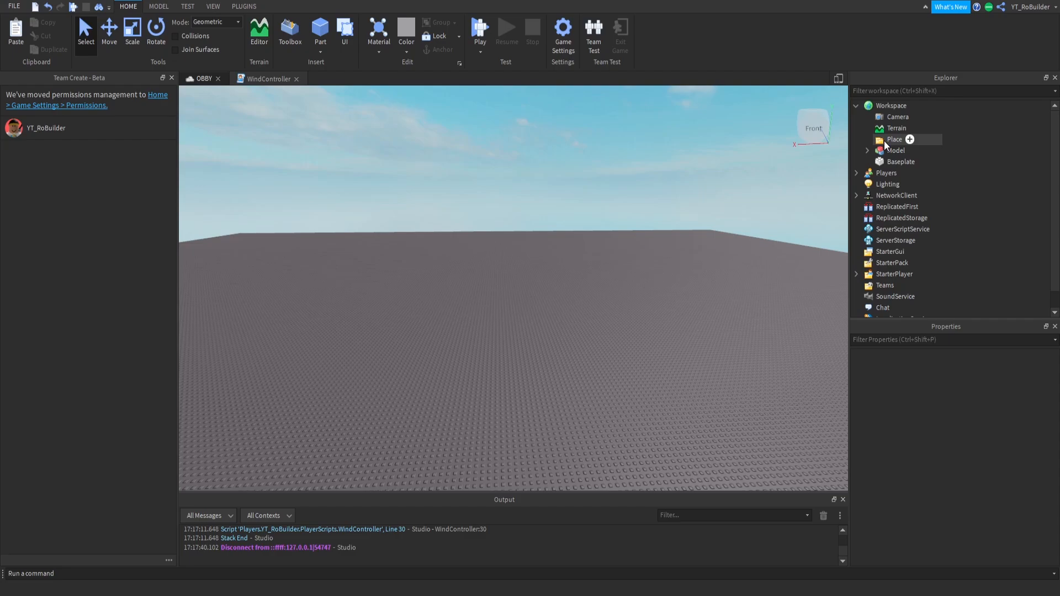
- Insert parts and resize them into a thin trunk with a leaf block above it
{"action": "left_click", "coordinate": [895, 139]}
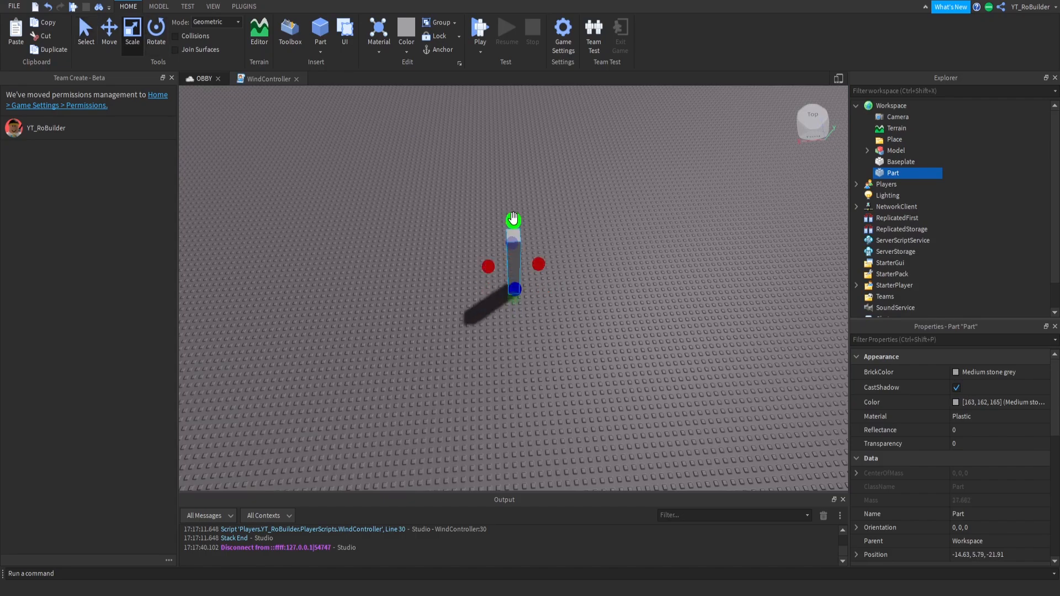
{"action": "left_click_drag", "start_coordinate": [513, 219], "coordinate": [511, 241]}
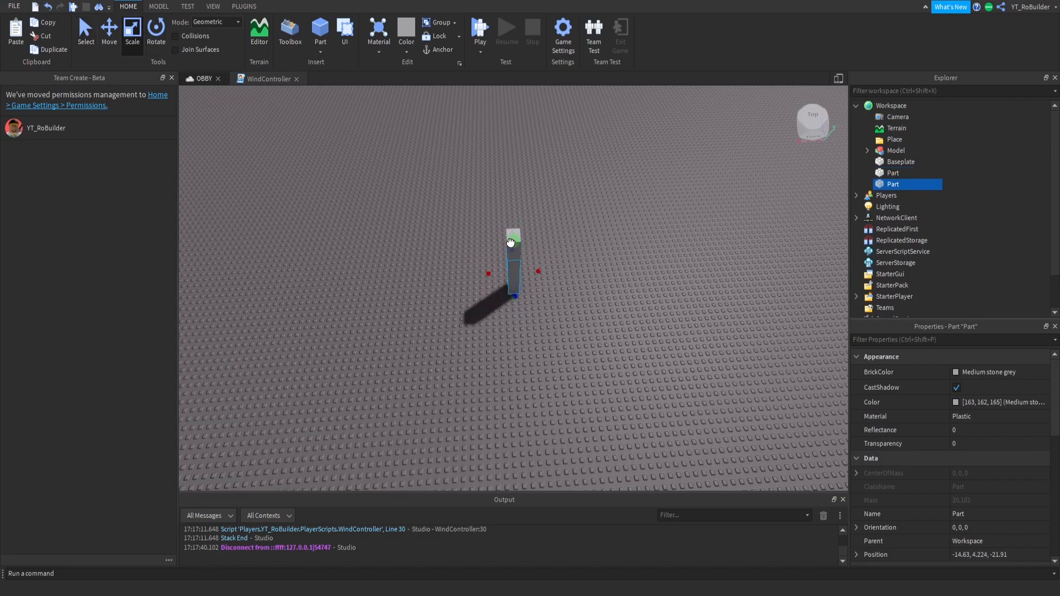
{"action": "left_click_drag", "start_coordinate": [513, 230], "coordinate": [512, 196]}
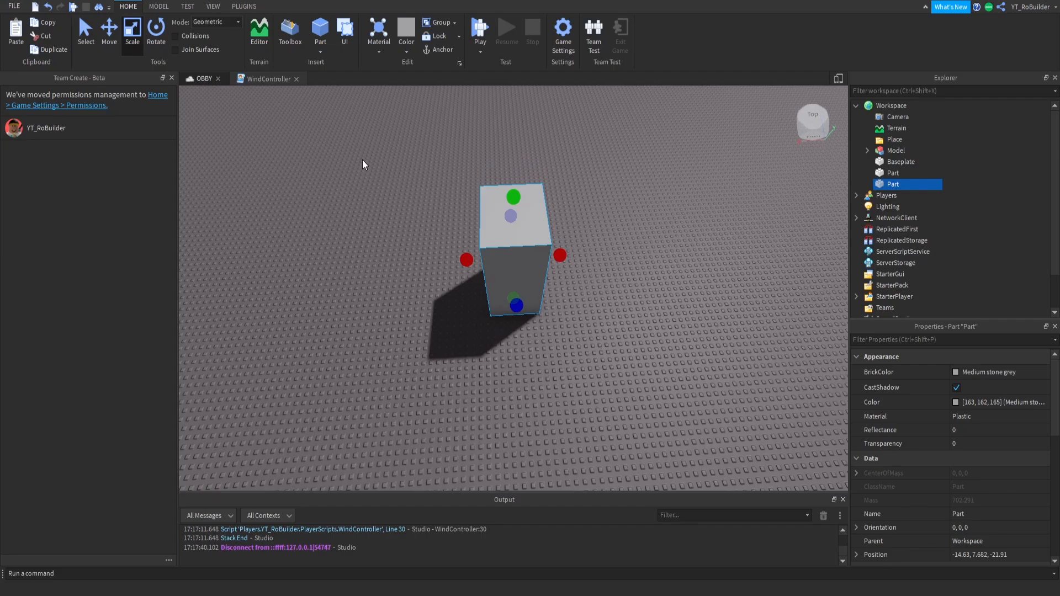
{"action": "left_click", "coordinate": [109, 32]}
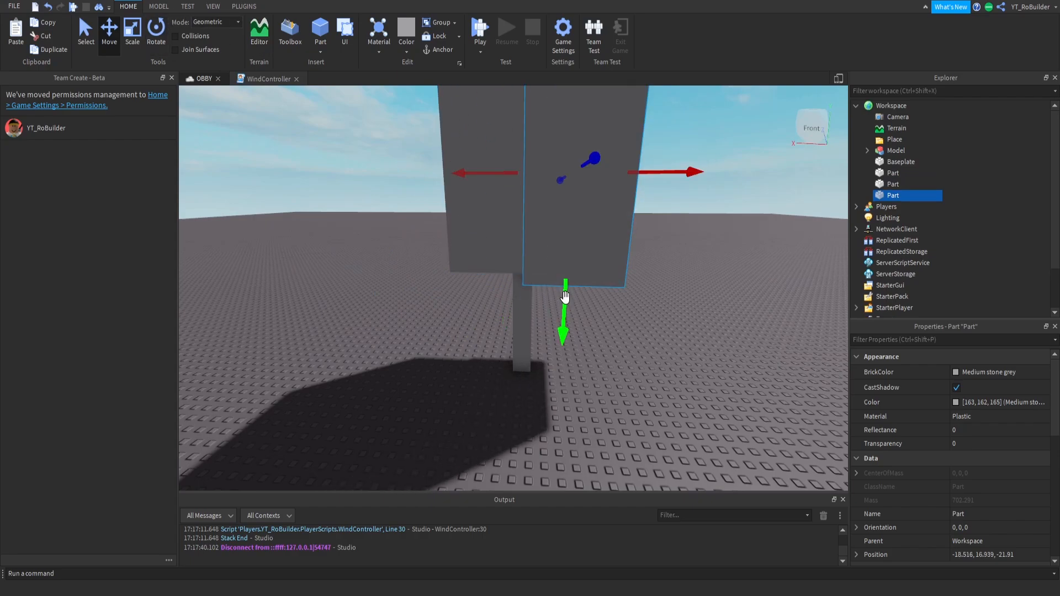
{"action": "left_click", "coordinate": [133, 30]}
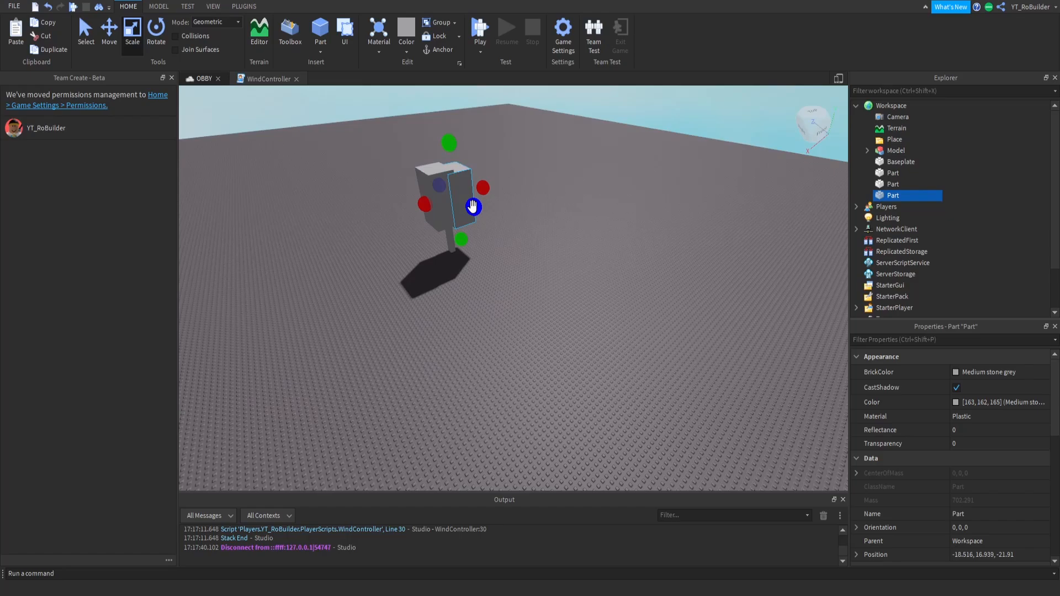
{"action": "left_click_drag", "start_coordinate": [472, 206], "coordinate": [491, 224]}
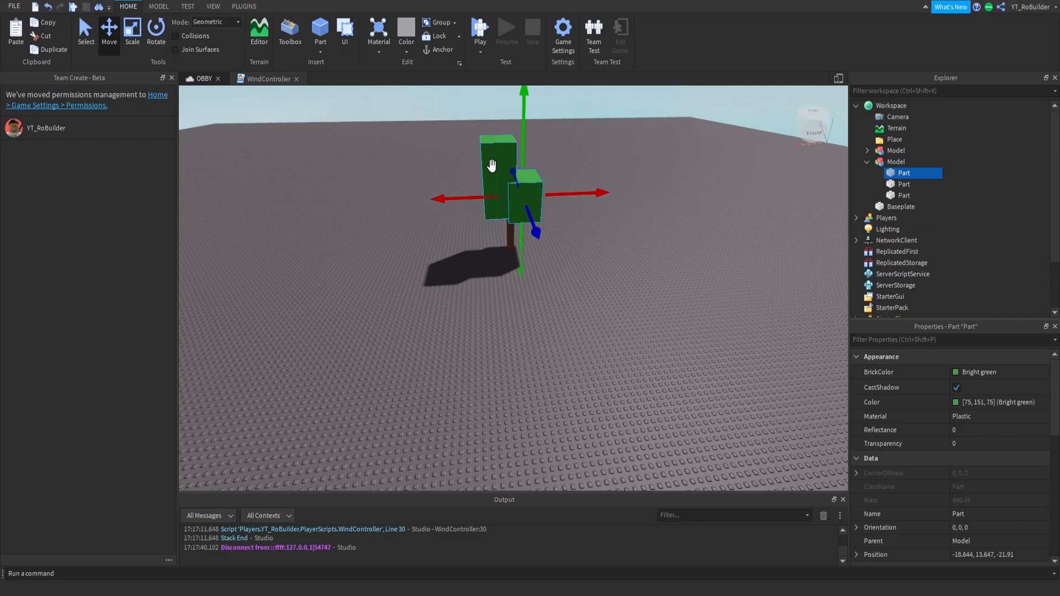
- Rename the green blocks 'Leaf', select the trunk, and rename the model 'Tree'
{"action": "left_click", "coordinate": [903, 183]}
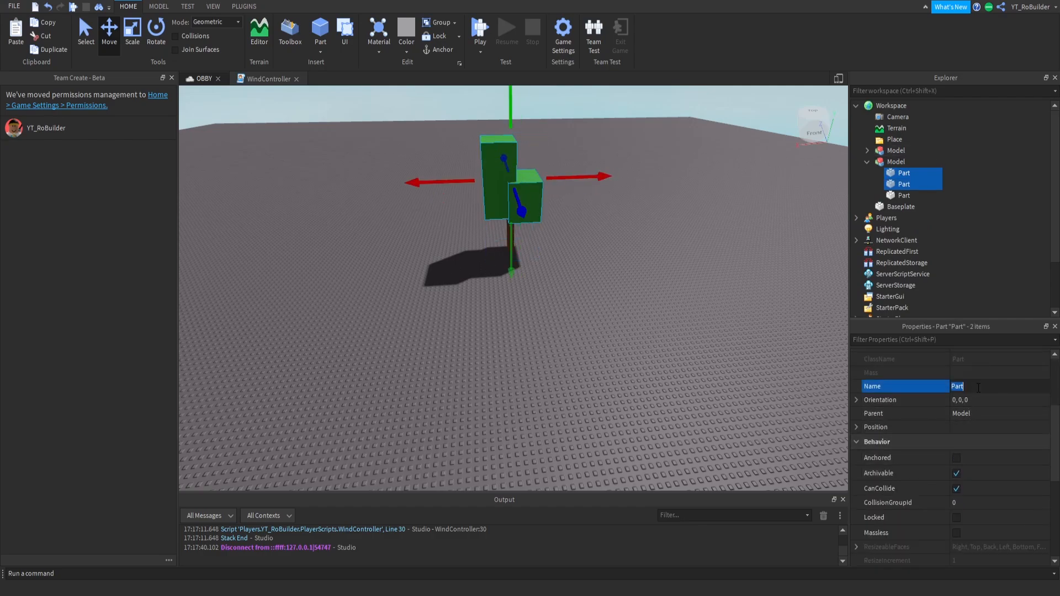
{"action": "type", "text": "Leaf"}
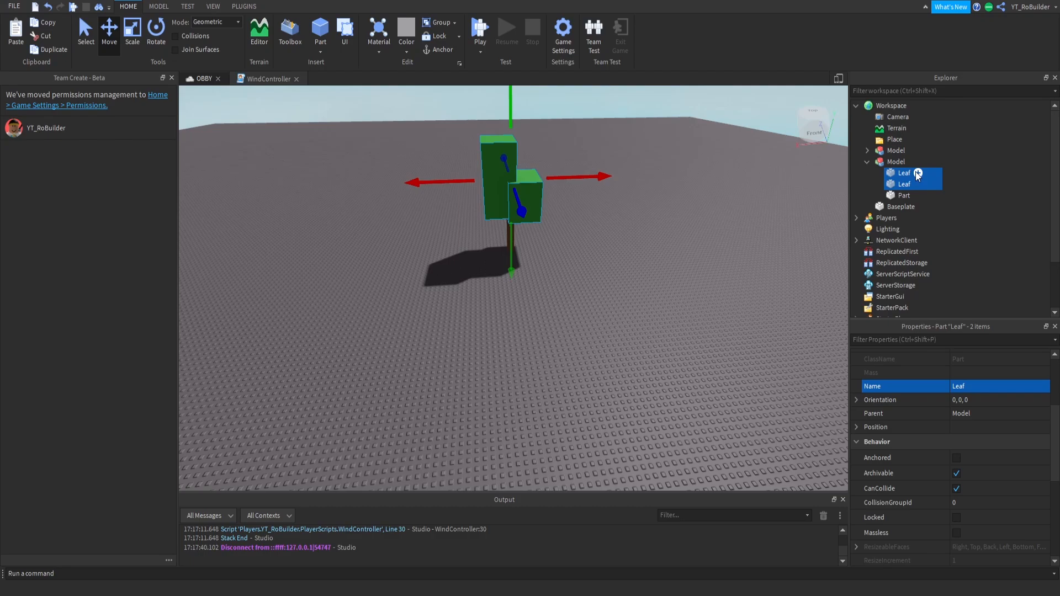
{"action": "left_click", "coordinate": [904, 194]}
{"action": "type", "text": "Trunk"}
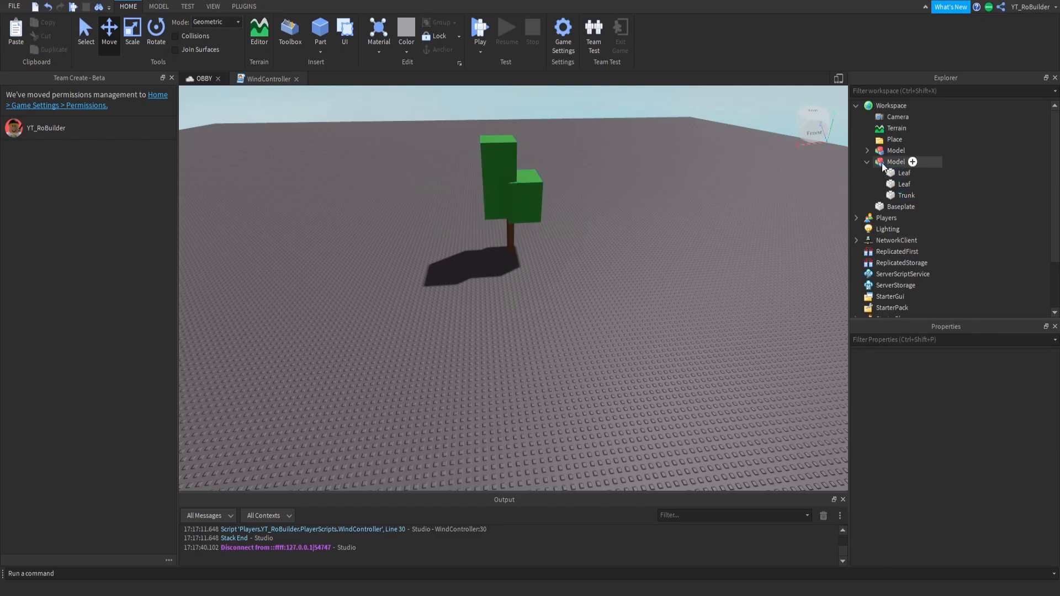
{"action": "double_click", "coordinate": [895, 162]}
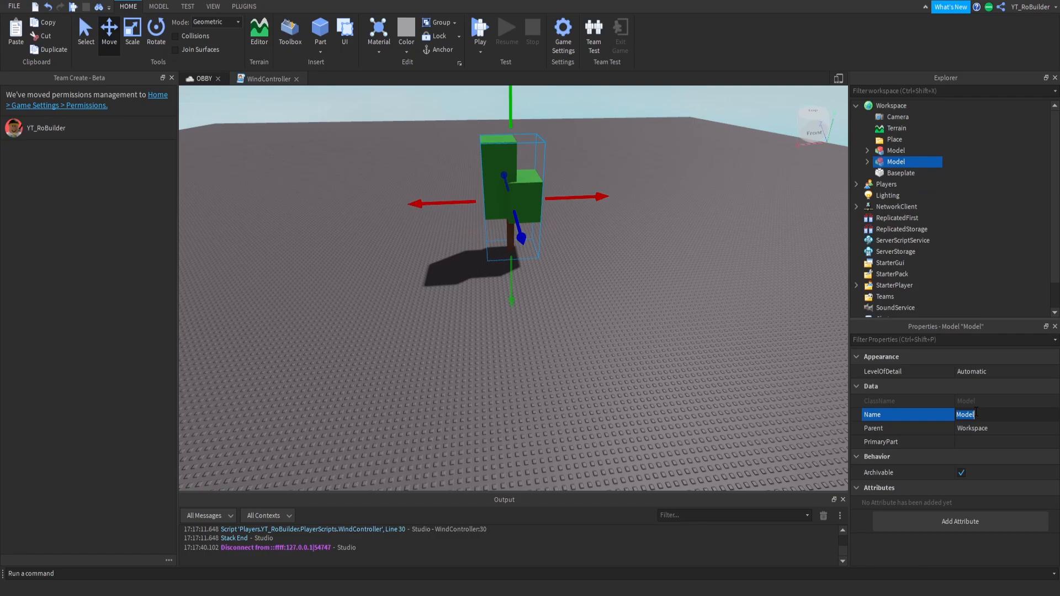
{"action": "type", "text": "Tree"}
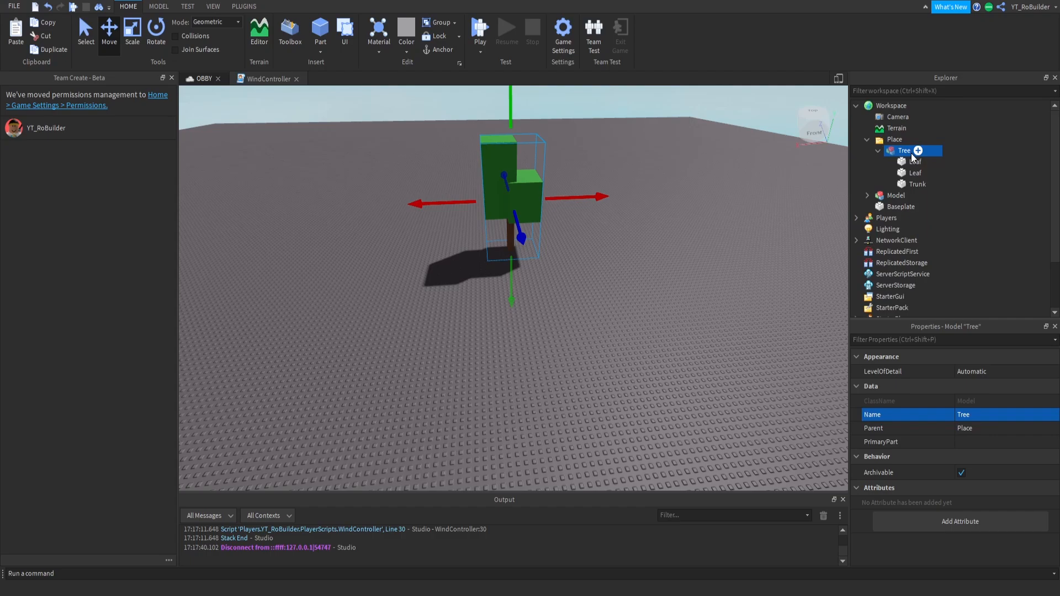
{"action": "mouse_move", "coordinate": [881, 140]}
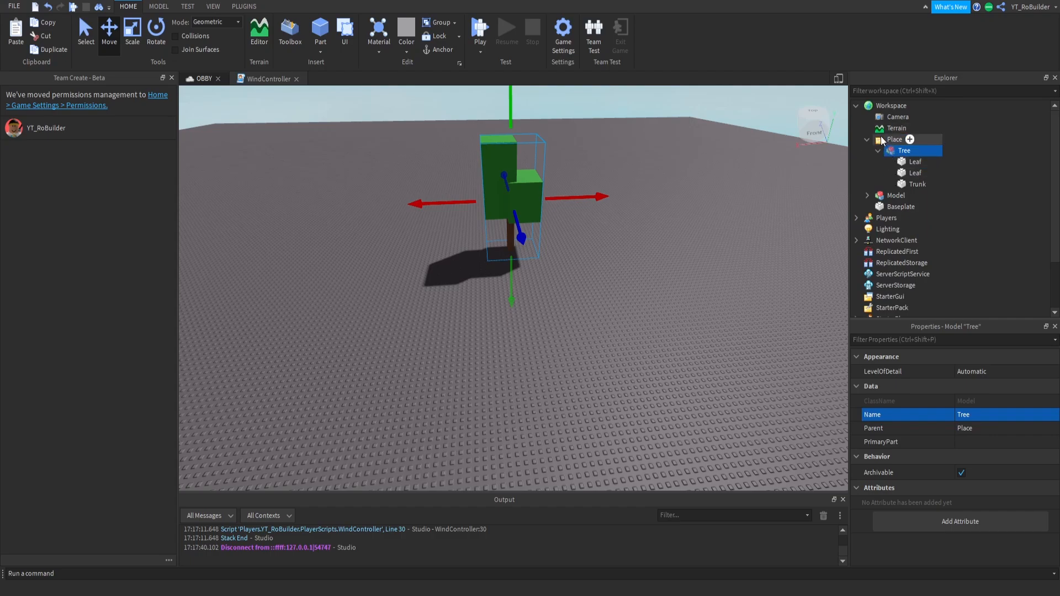
{"action": "mouse_move", "coordinate": [874, 111]}
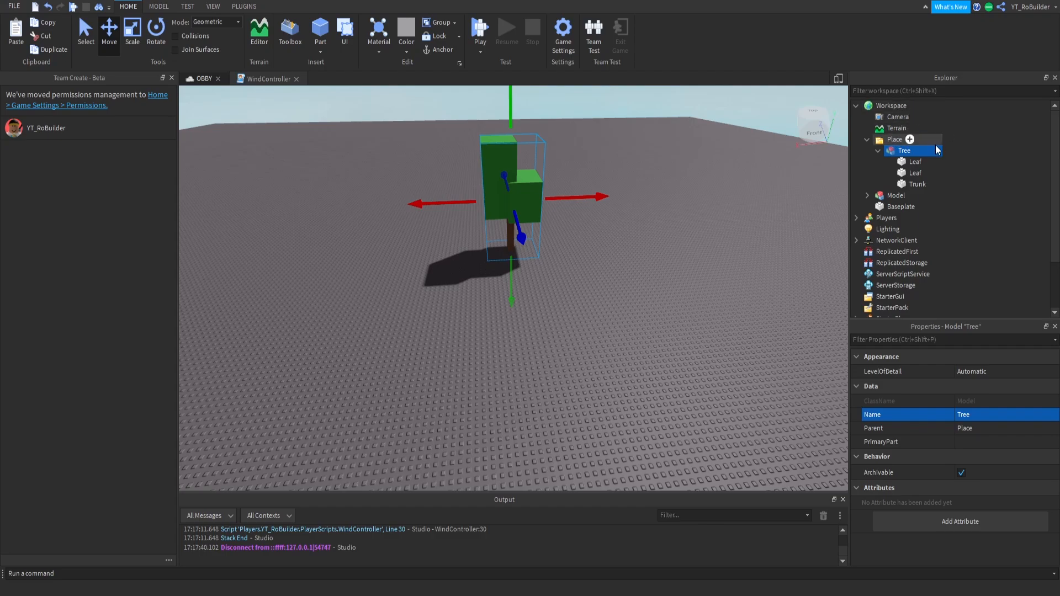
{"action": "mouse_move", "coordinate": [949, 169]}
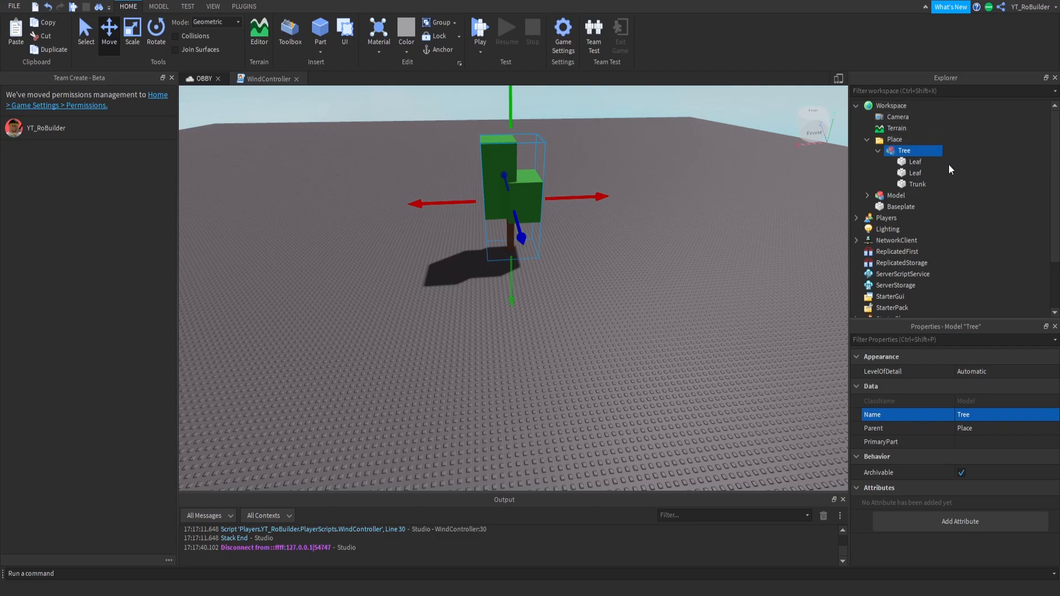
{"action": "mouse_move", "coordinate": [687, 139]}
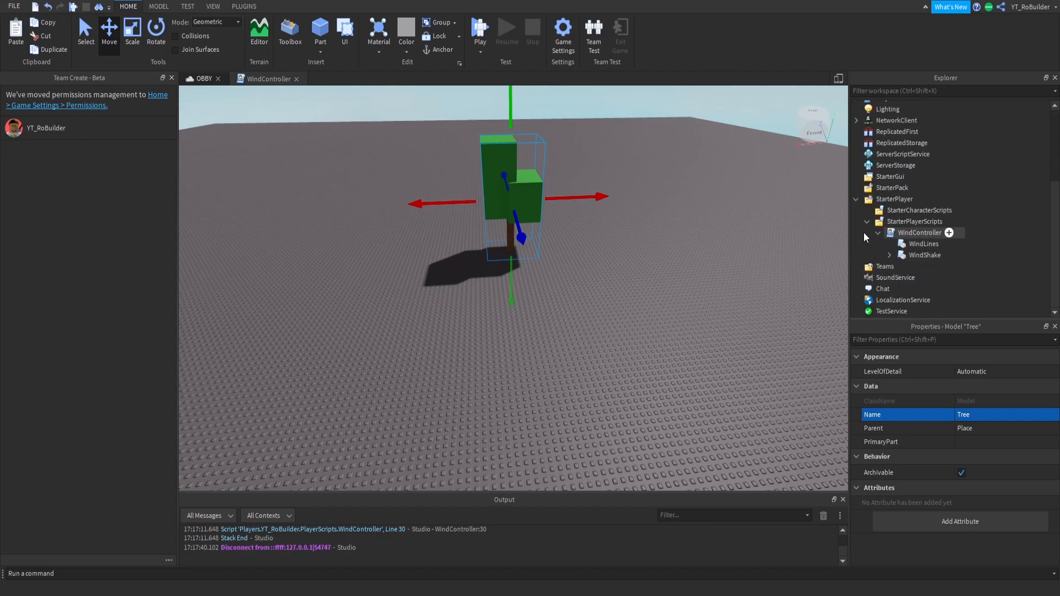
{"action": "mouse_move", "coordinate": [921, 244]}
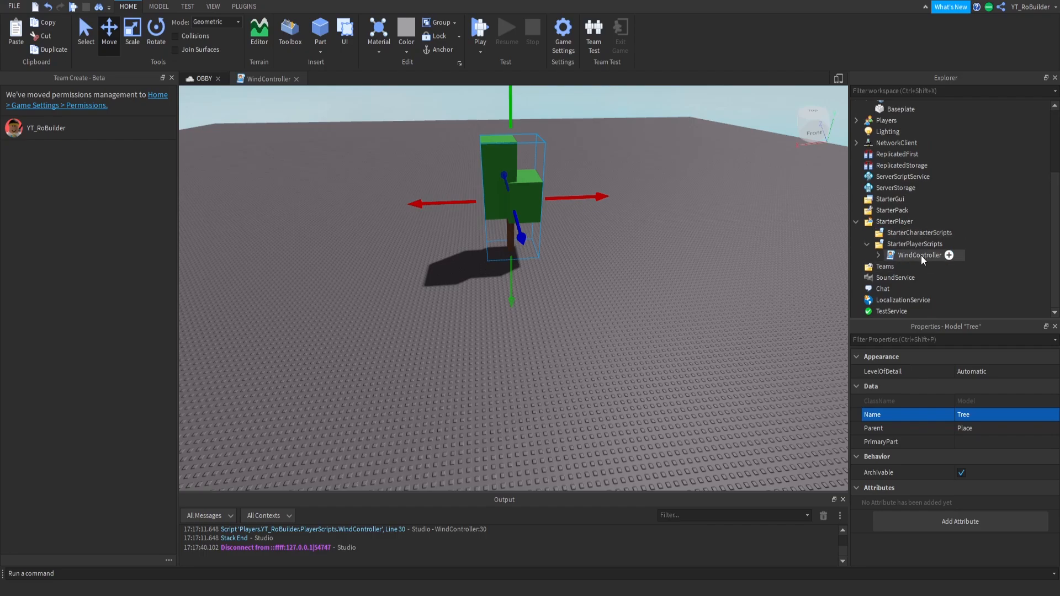
{"action": "mouse_move", "coordinate": [917, 302]}
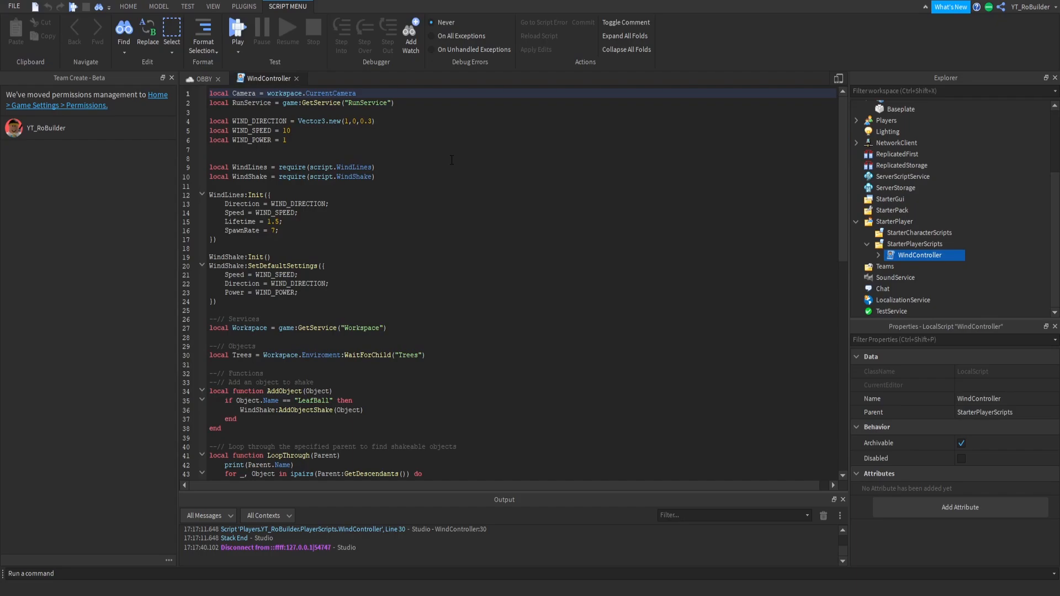
{"action": "mouse_move", "coordinate": [202, 79]}
{"action": "type", "text": "Plac"}
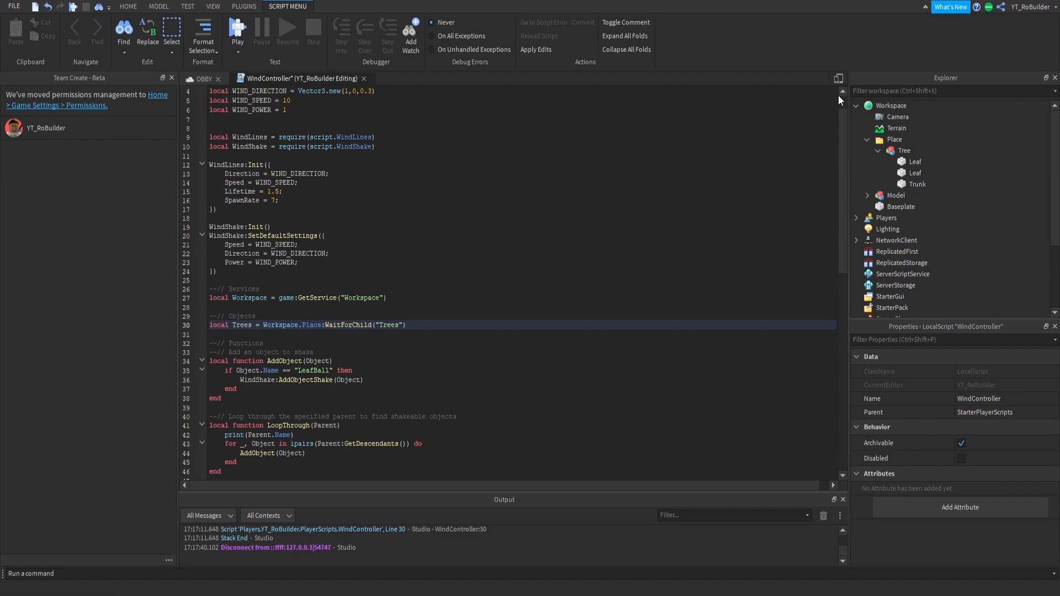
{"action": "mouse_move", "coordinate": [786, 227]}
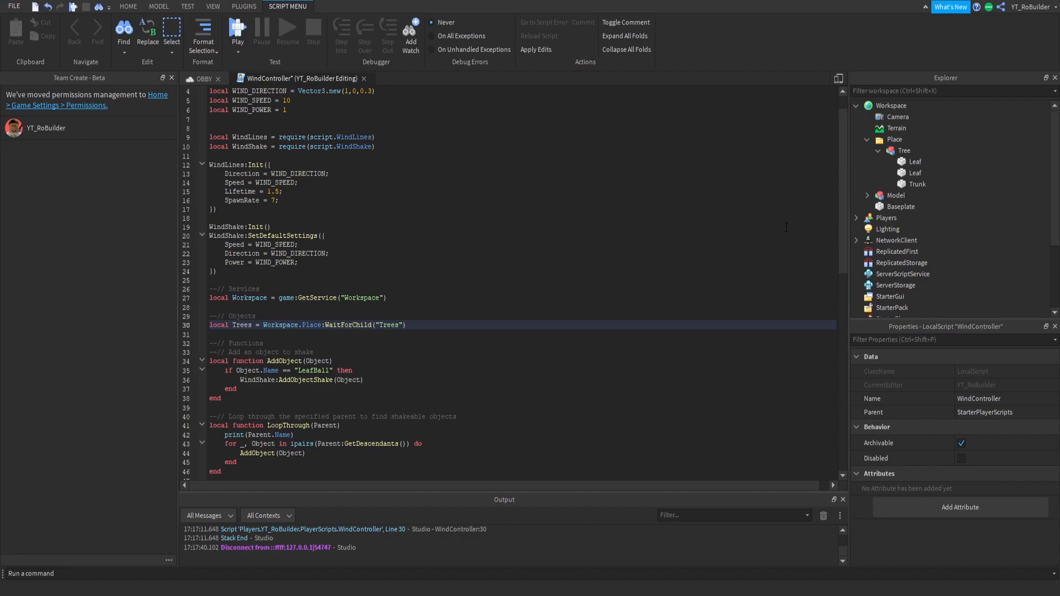
{"action": "mouse_move", "coordinate": [908, 154]}
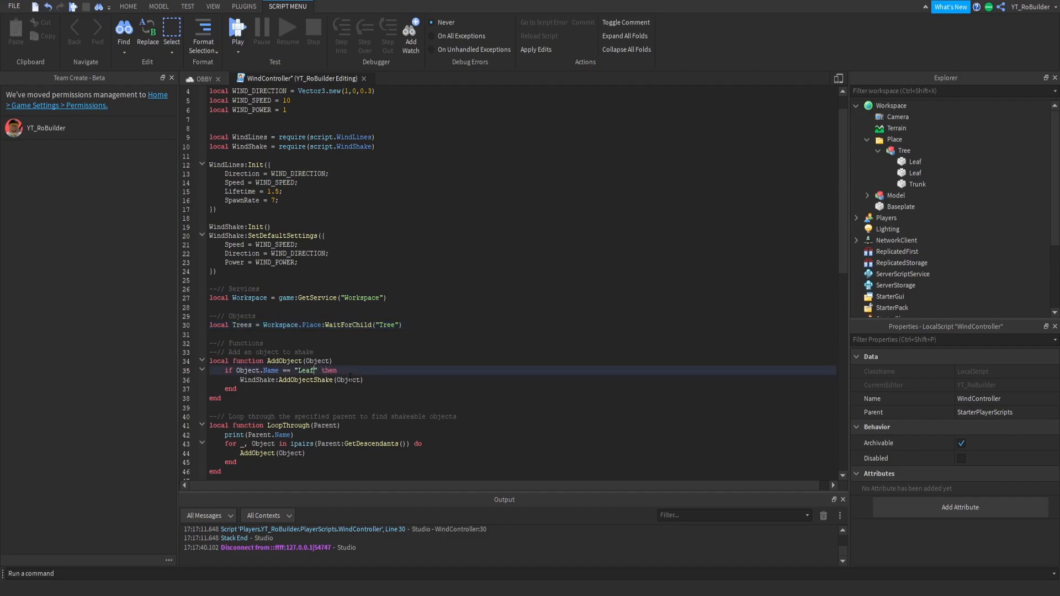
{"action": "mouse_move", "coordinate": [914, 173]}
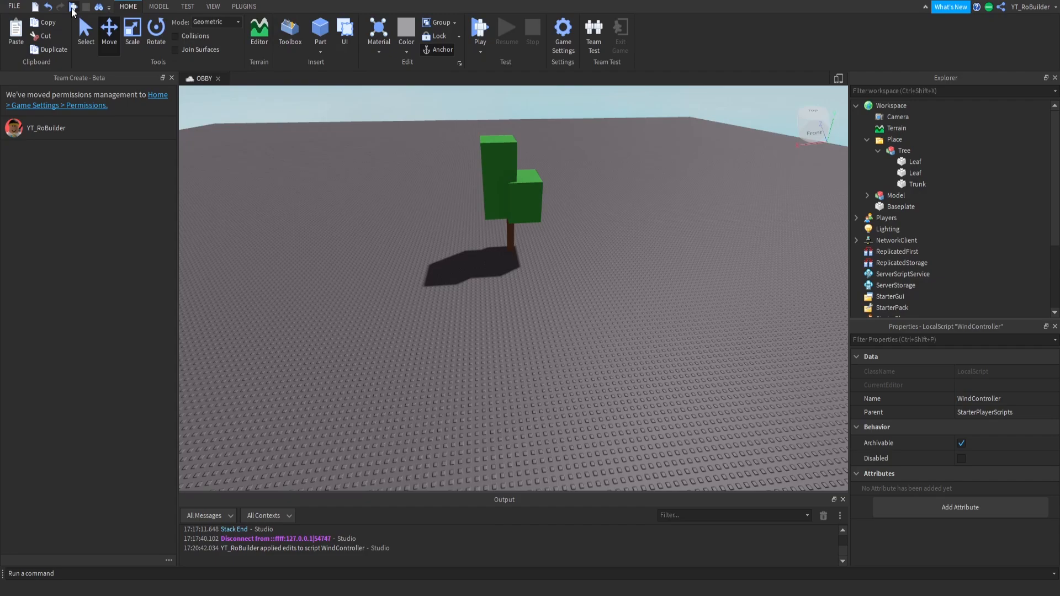
- Run a playtest, stop it after the tree breaks apart, then play again
{"action": "left_click", "coordinate": [478, 27]}
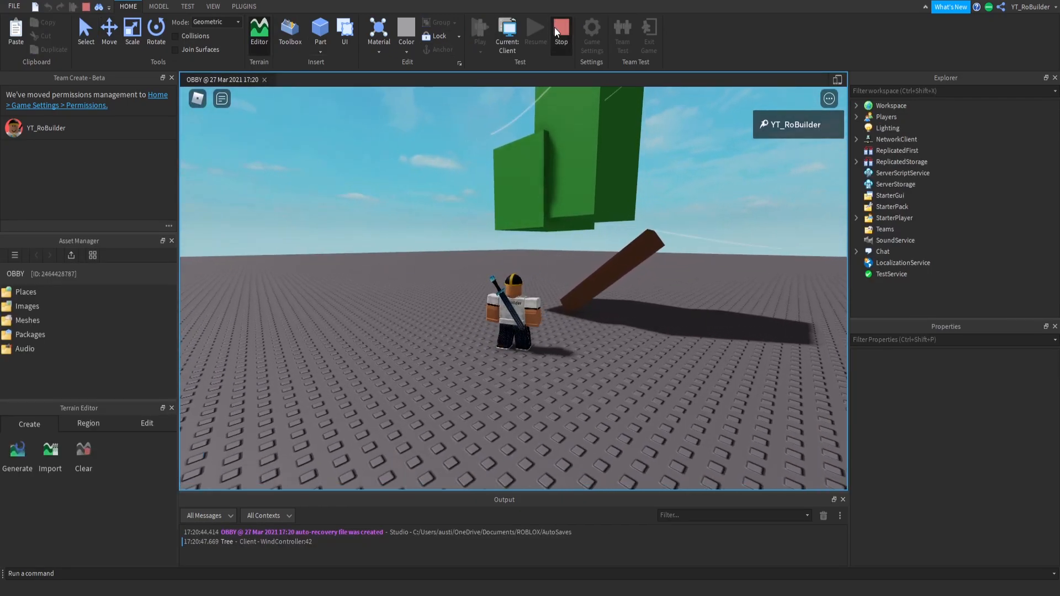
{"action": "left_click", "coordinate": [560, 26]}
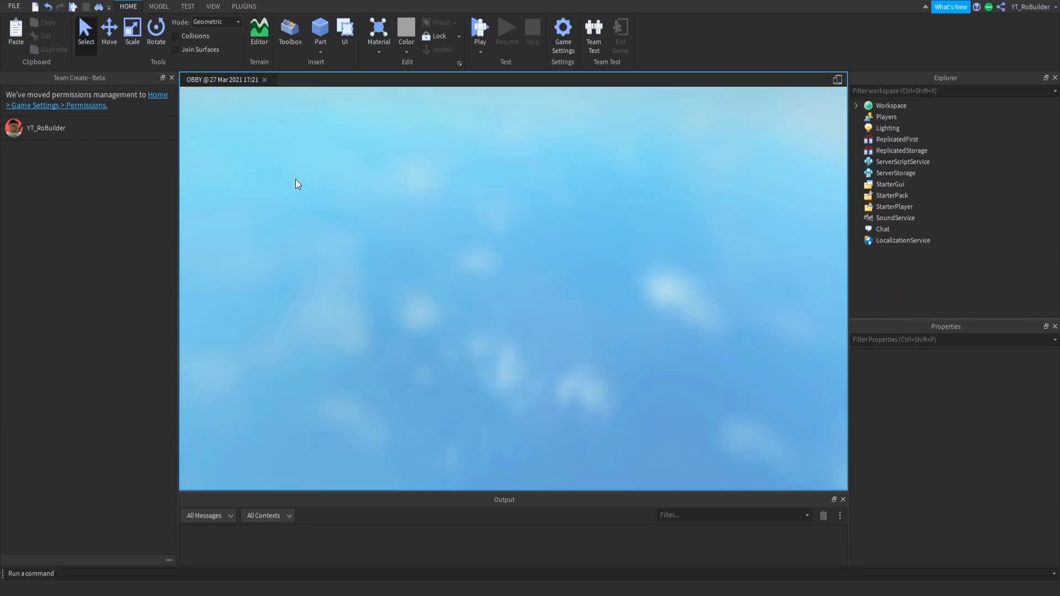
{"action": "left_click", "coordinate": [479, 28]}
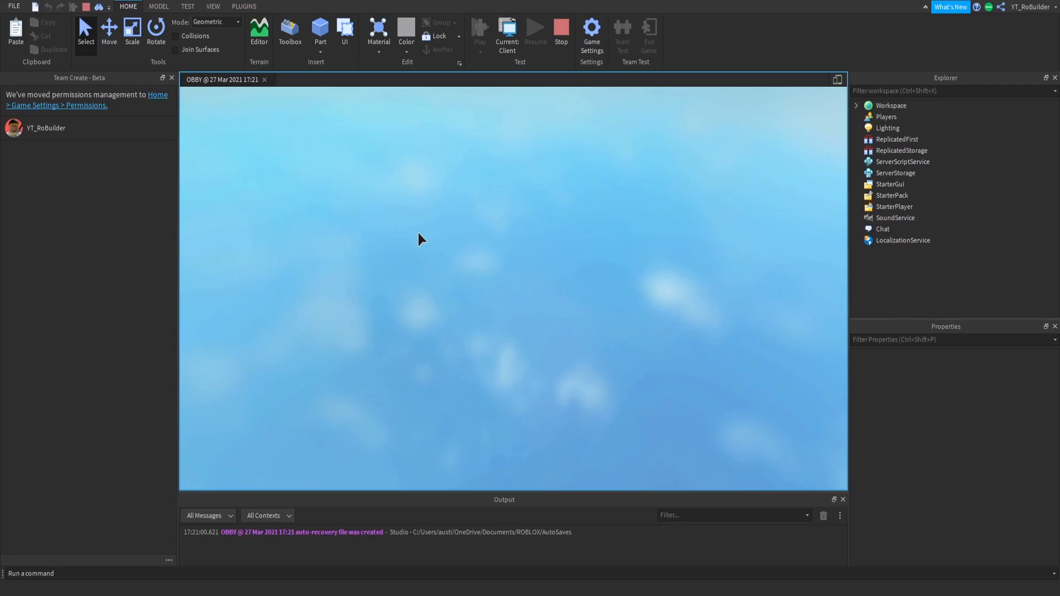